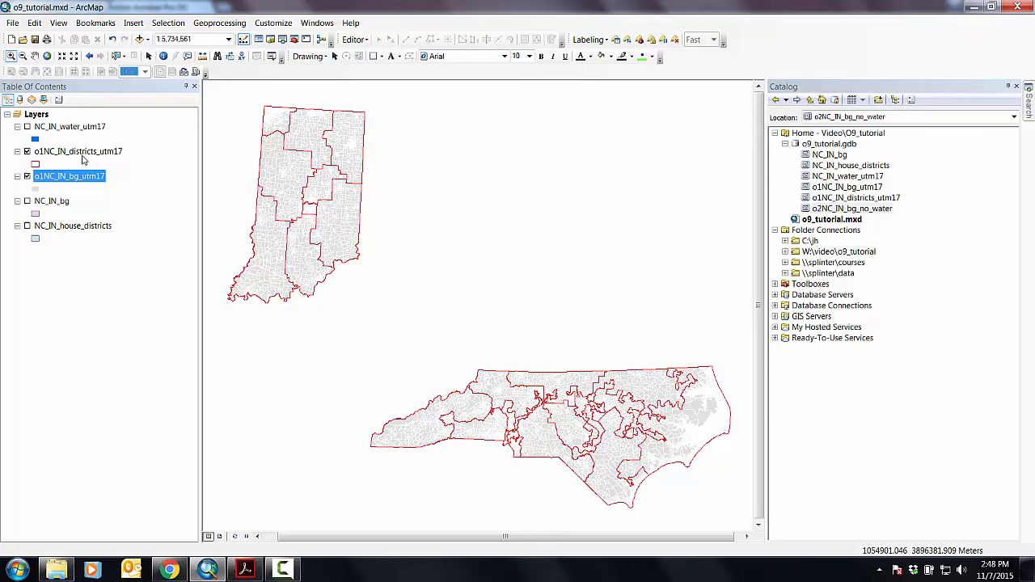
Check the districts layer's data source in its Layer Properties Source tab
double_click(68, 152)
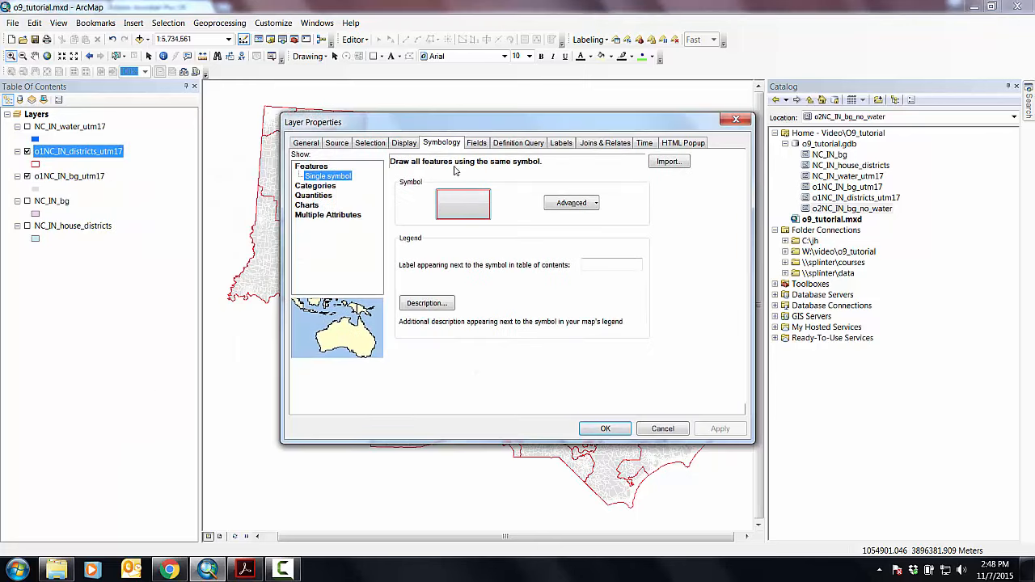
click(337, 142)
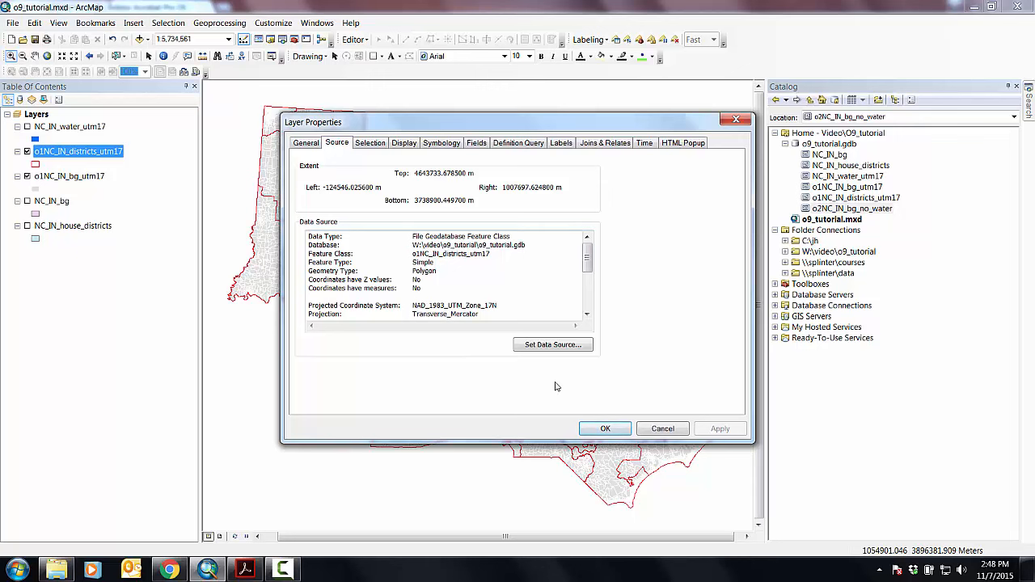
click(605, 429)
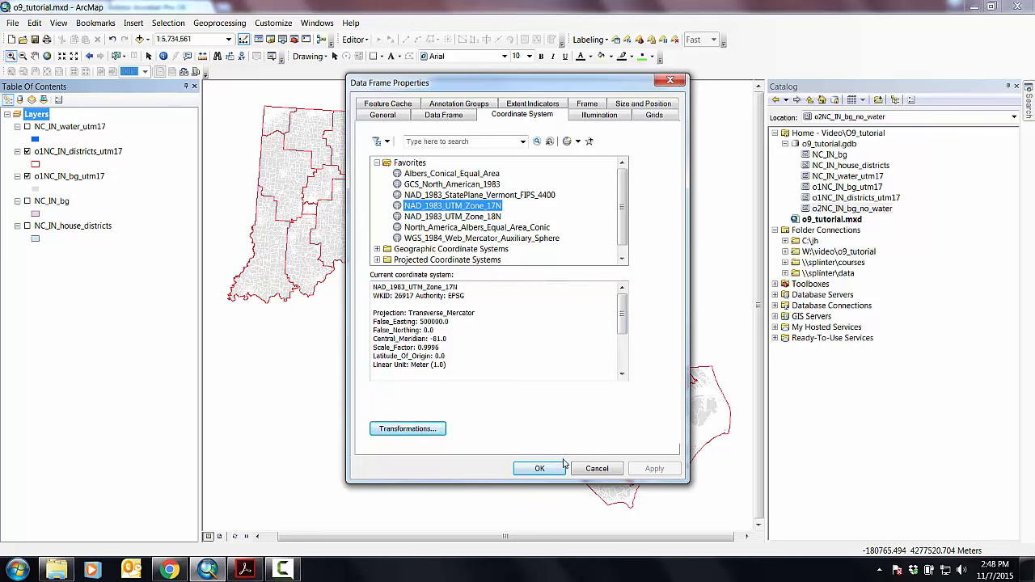
Set the data frame coordinate system to NAD_1983_UTM_Zone_17N, keeping it despite the transformation warning
click(540, 469)
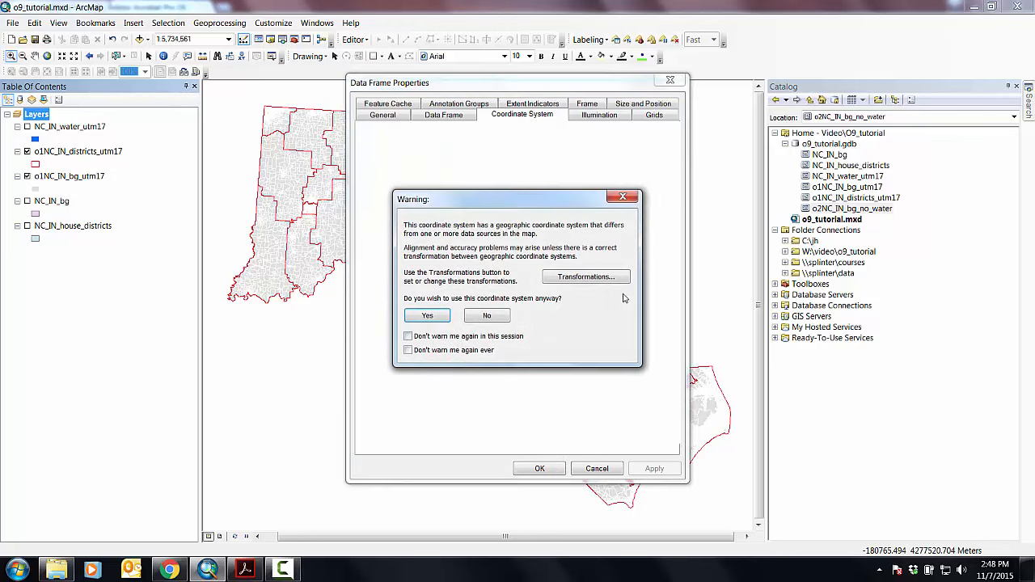
mouse_move(670, 188)
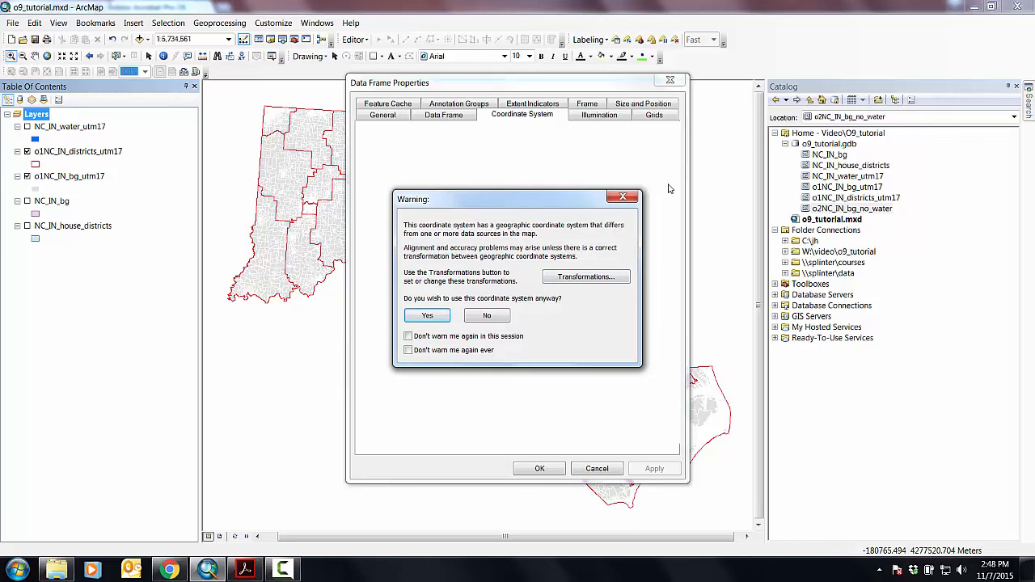
click(426, 315)
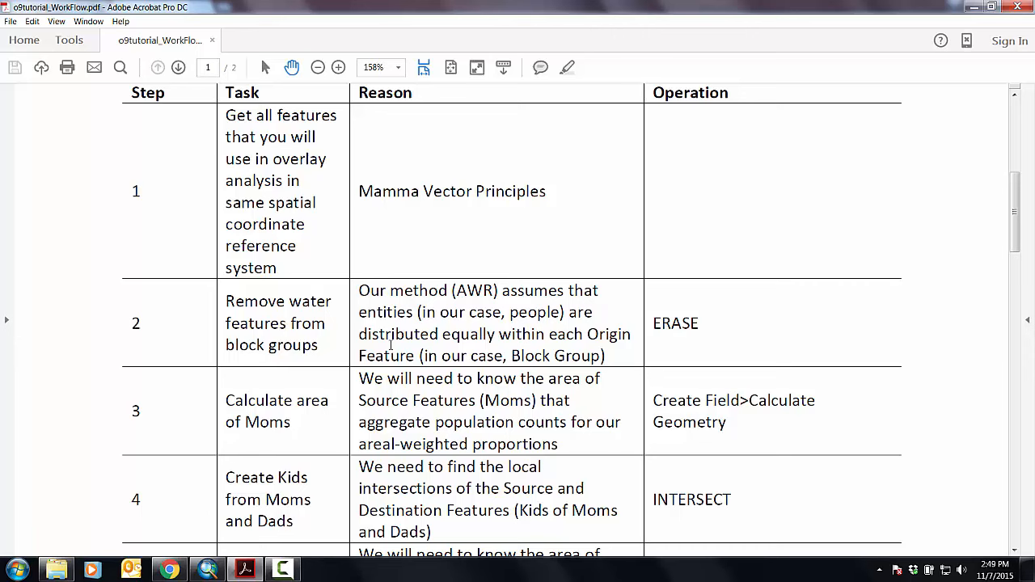
mouse_move(507, 324)
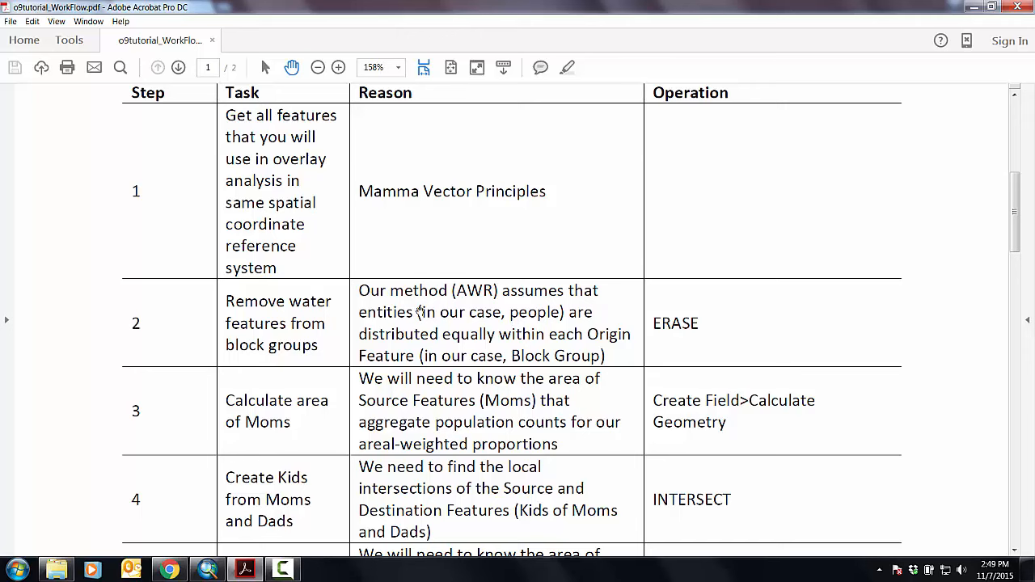
mouse_move(421, 346)
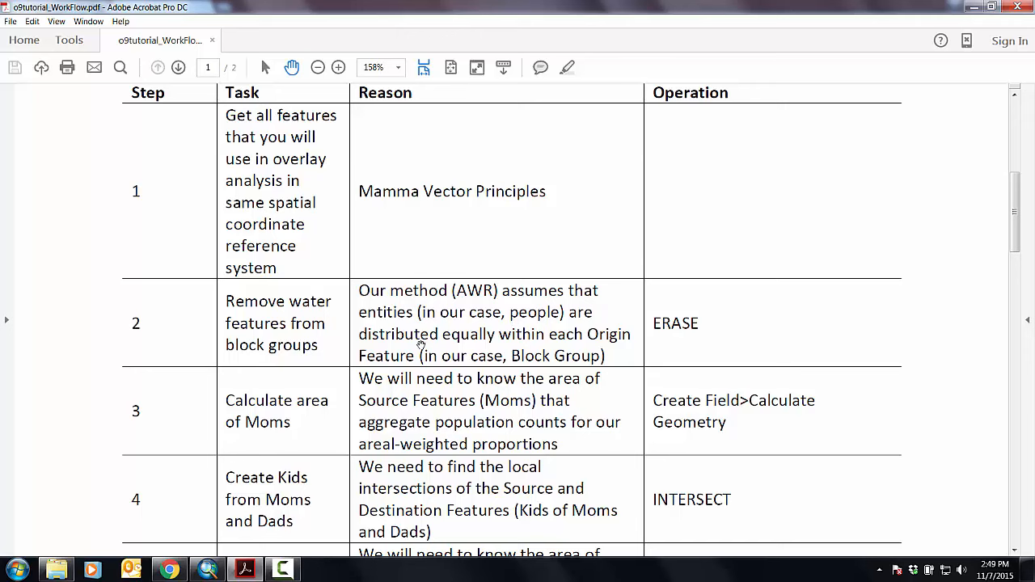
mouse_move(417, 333)
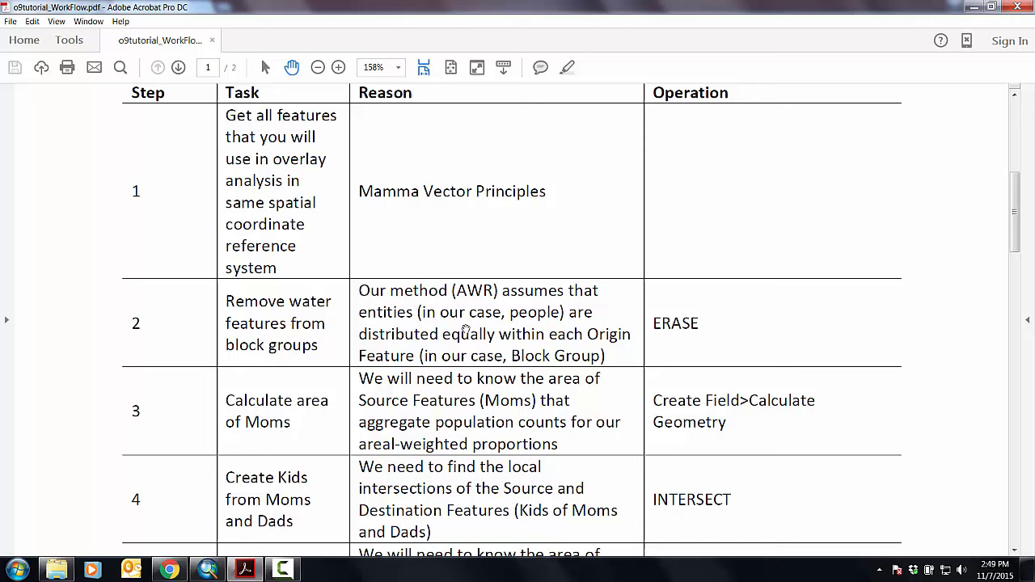
mouse_move(486, 340)
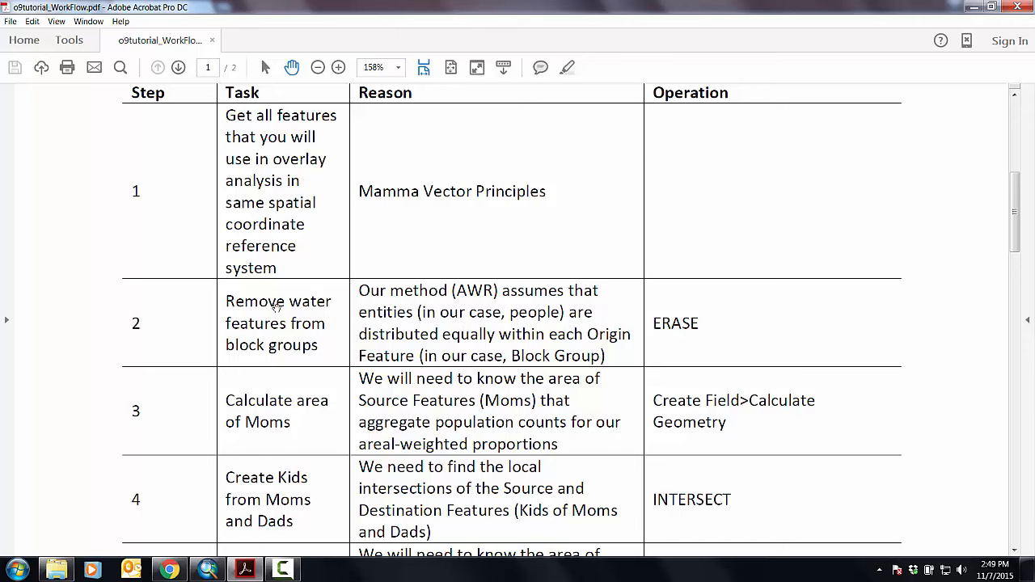
mouse_move(284, 317)
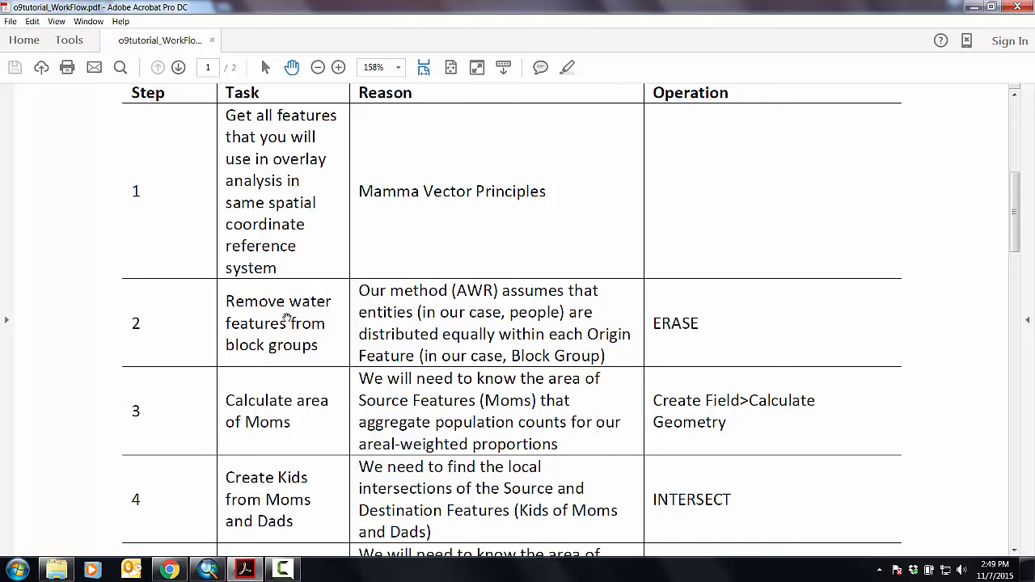
mouse_move(666, 311)
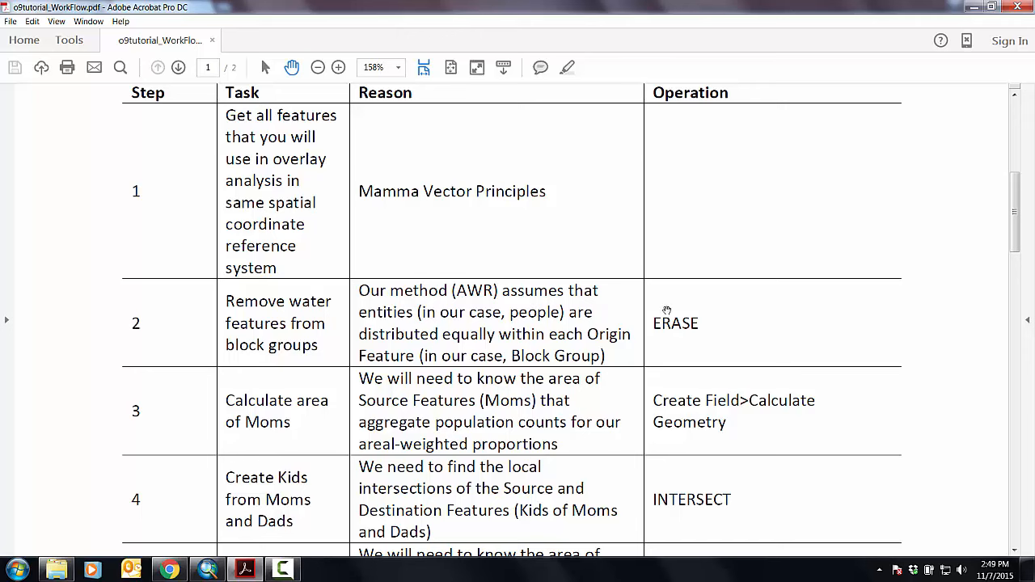
mouse_move(714, 365)
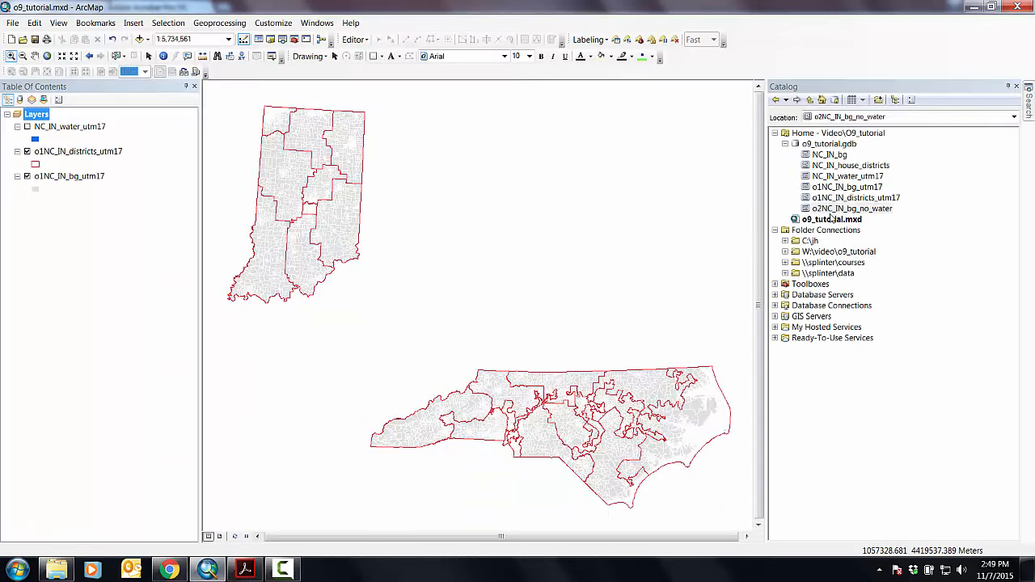
Add o2NC_IN_bg_no_water from the Catalog to the top of the Table of Contents
click(850, 207)
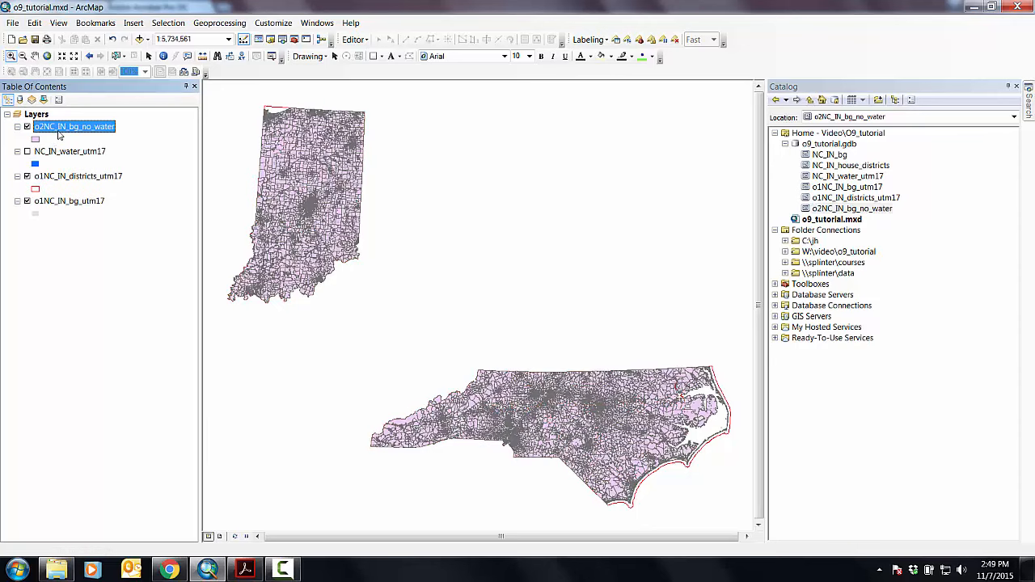
mouse_move(110, 142)
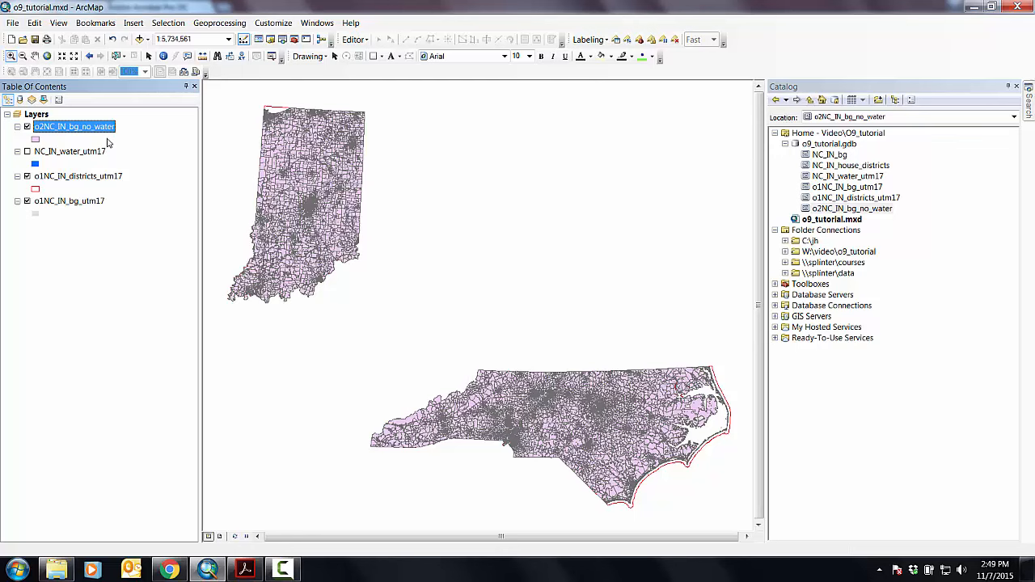
mouse_move(57, 140)
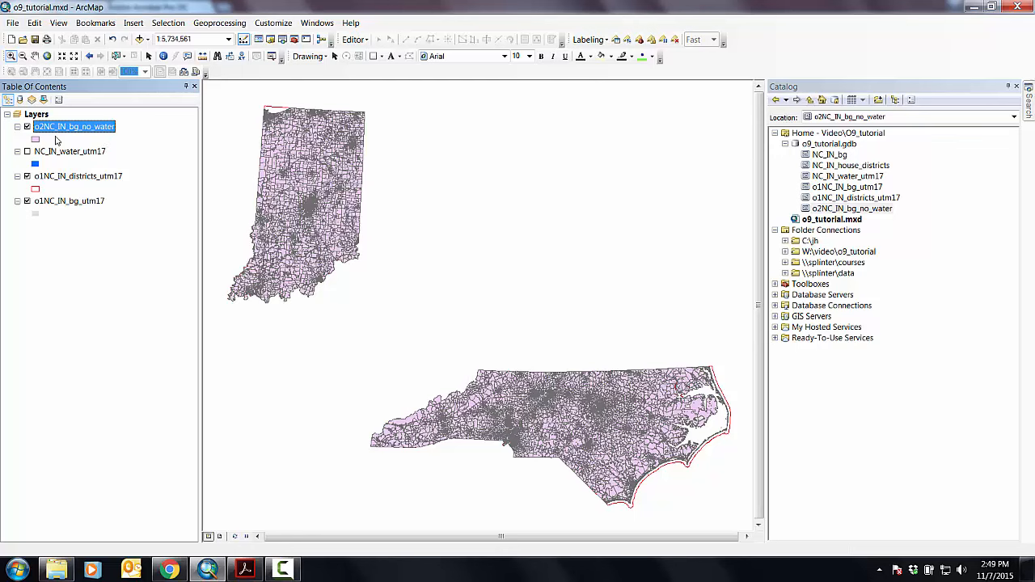
mouse_move(107, 138)
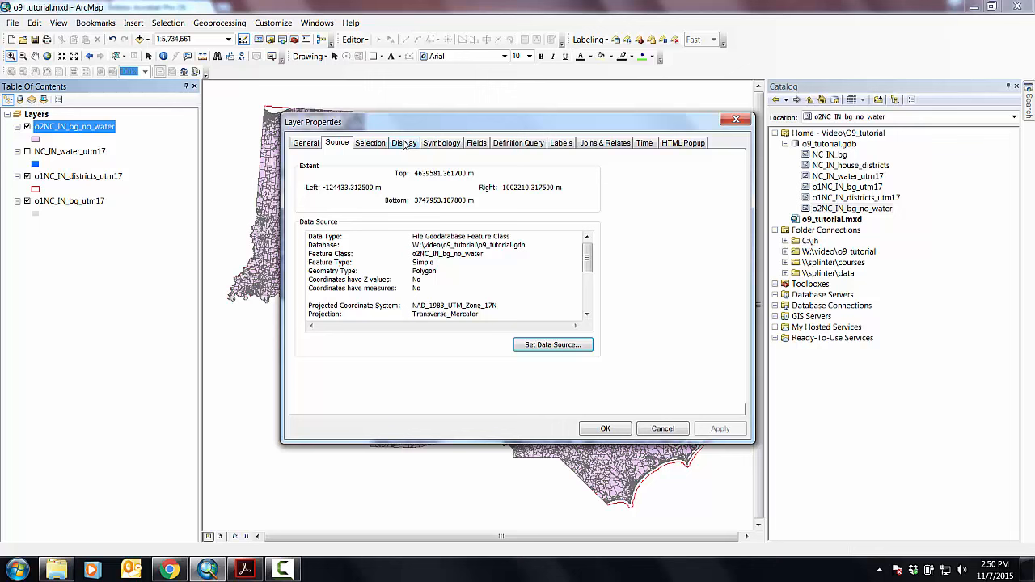
Give the water-erased block groups layer a new fill colour via its Symbology settings
click(442, 142)
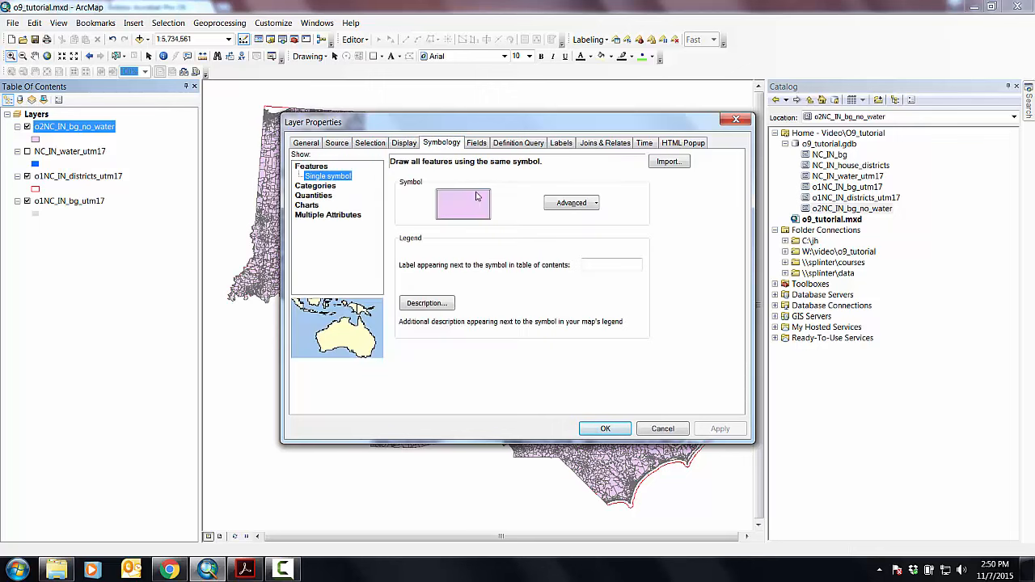
click(462, 204)
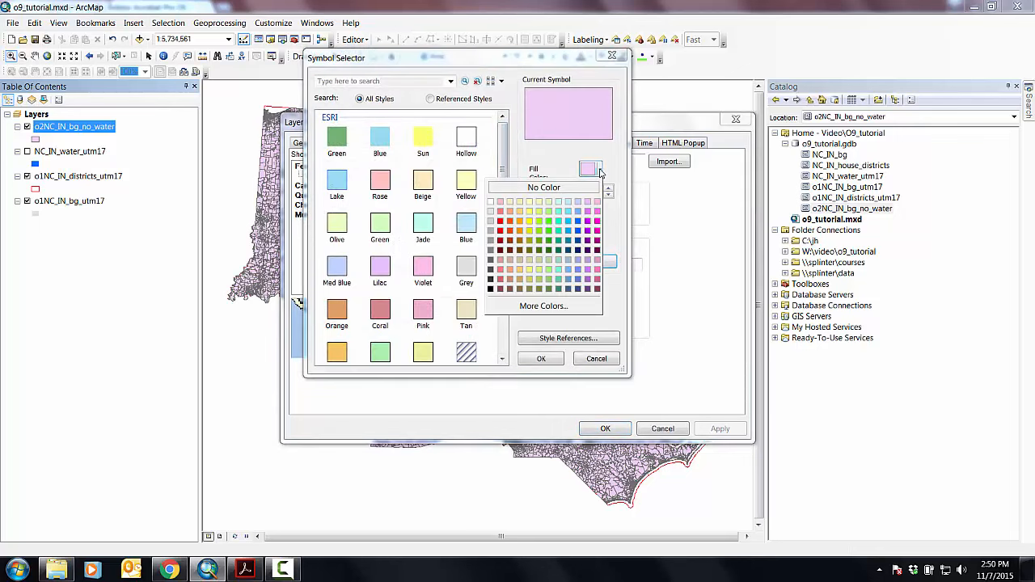
click(543, 187)
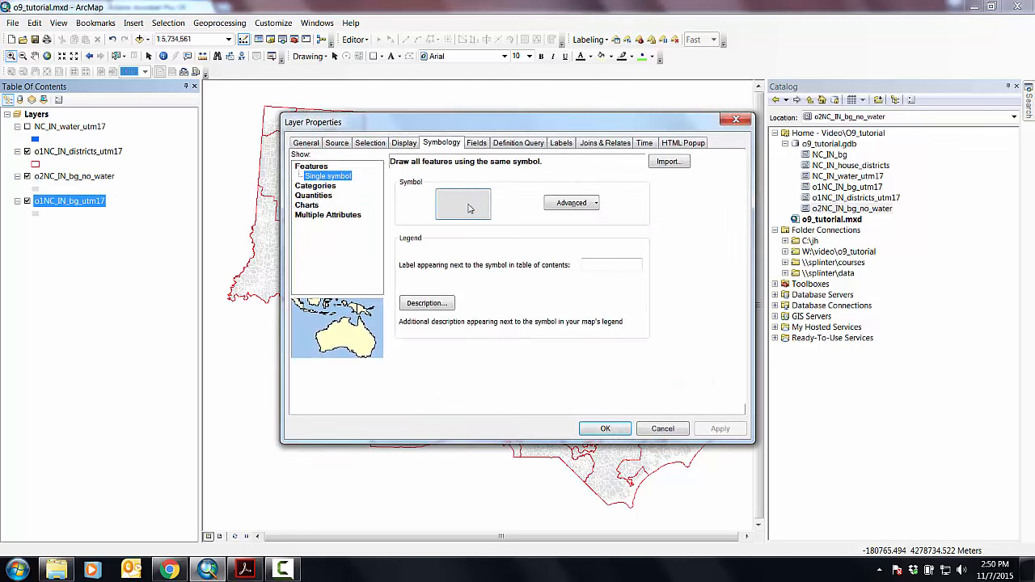
Fill the original block groups layer solid black and turn on NC_IN_water_utm17
click(463, 204)
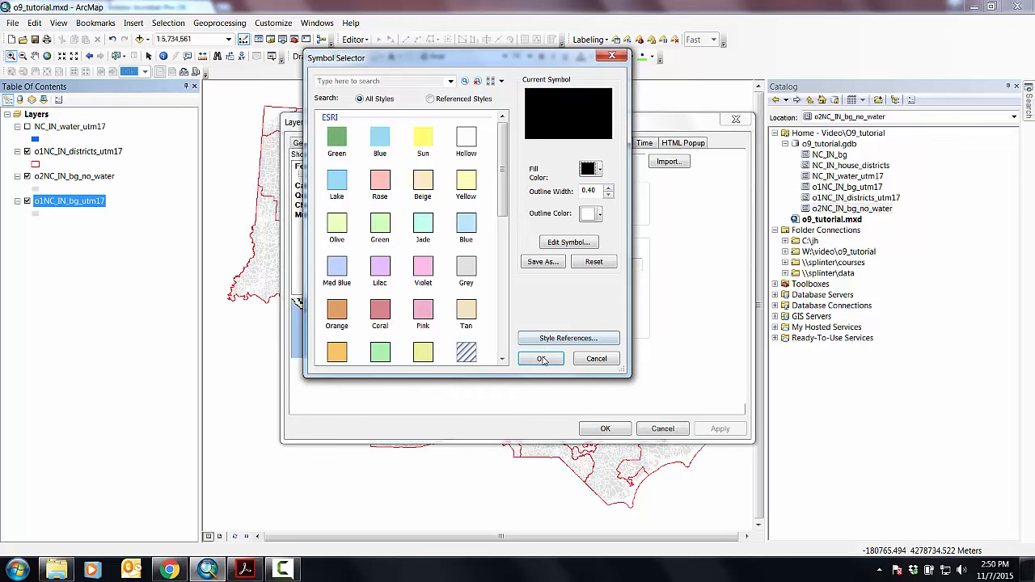
click(540, 359)
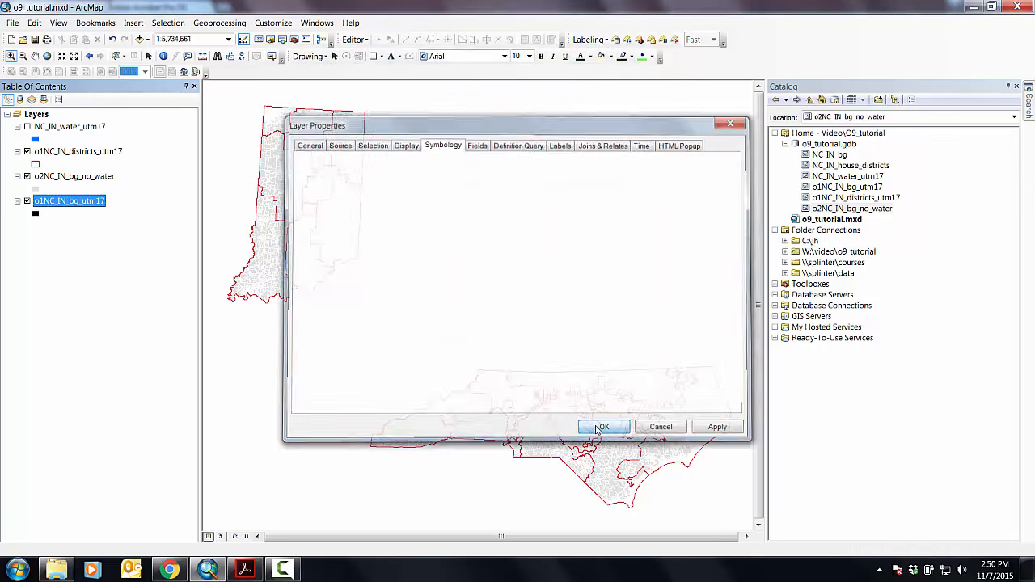
click(603, 427)
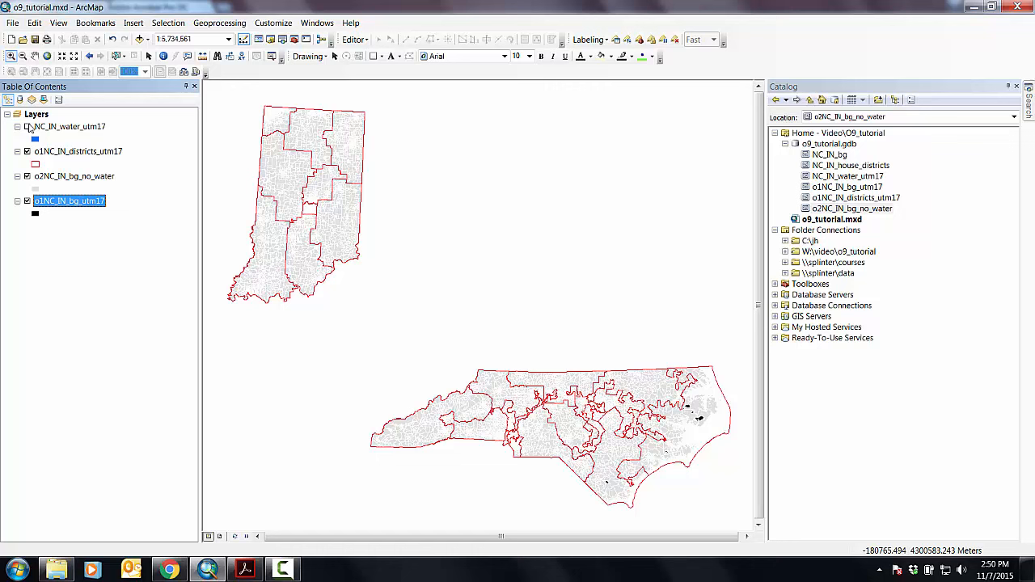
click(26, 126)
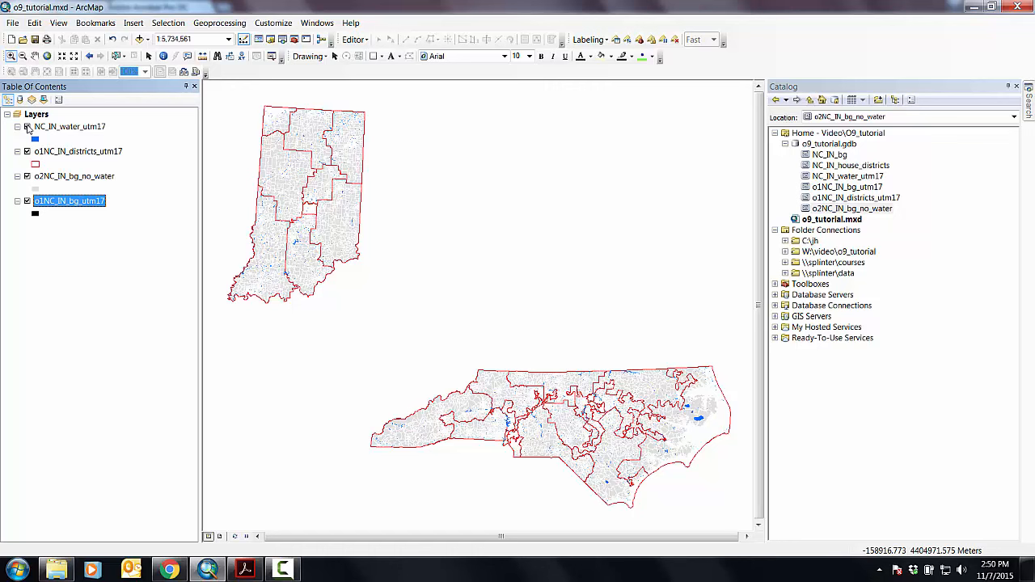
Change the outline colour of the original block groups layer's black symbol
double_click(68, 200)
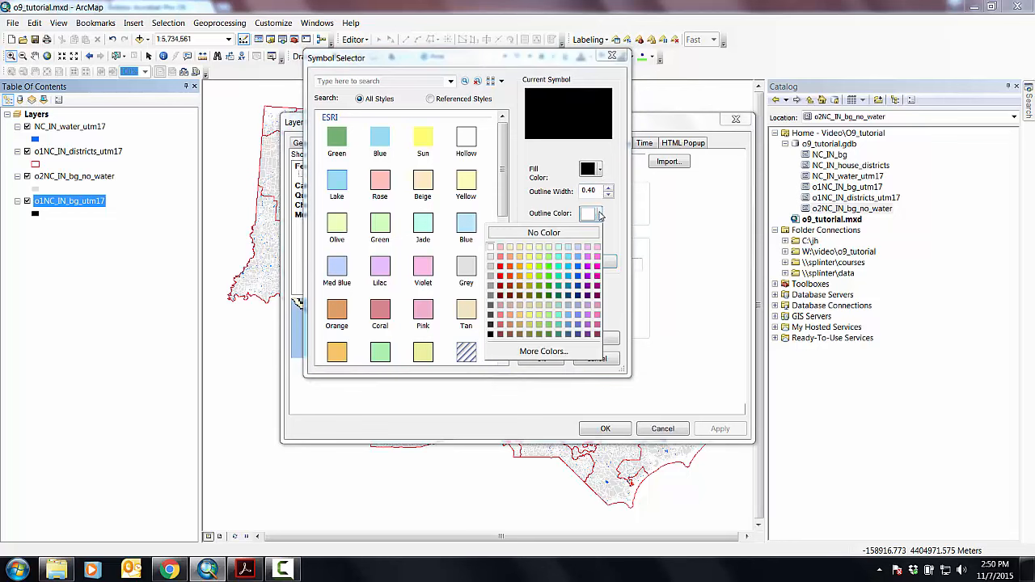
click(605, 428)
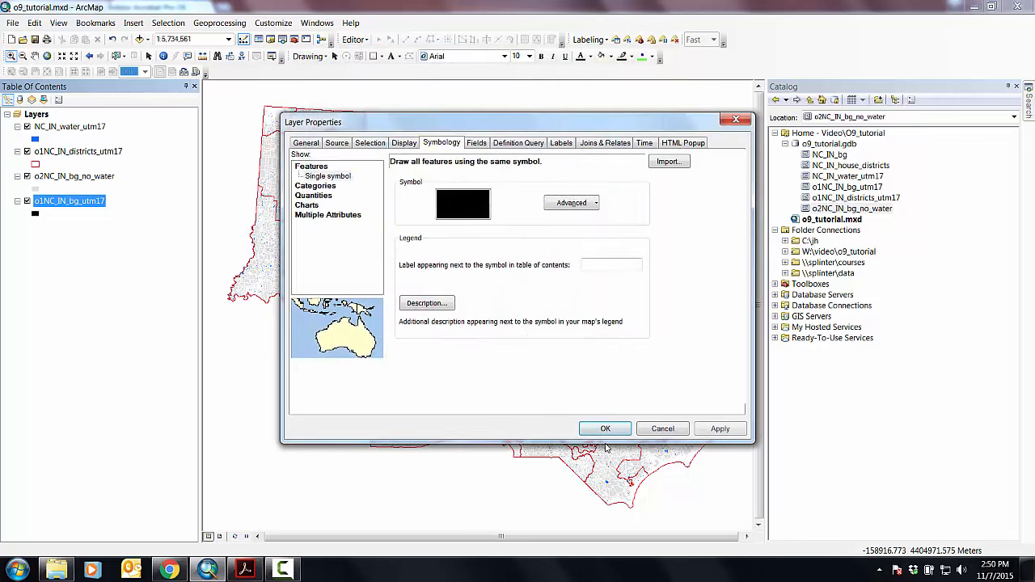
click(604, 428)
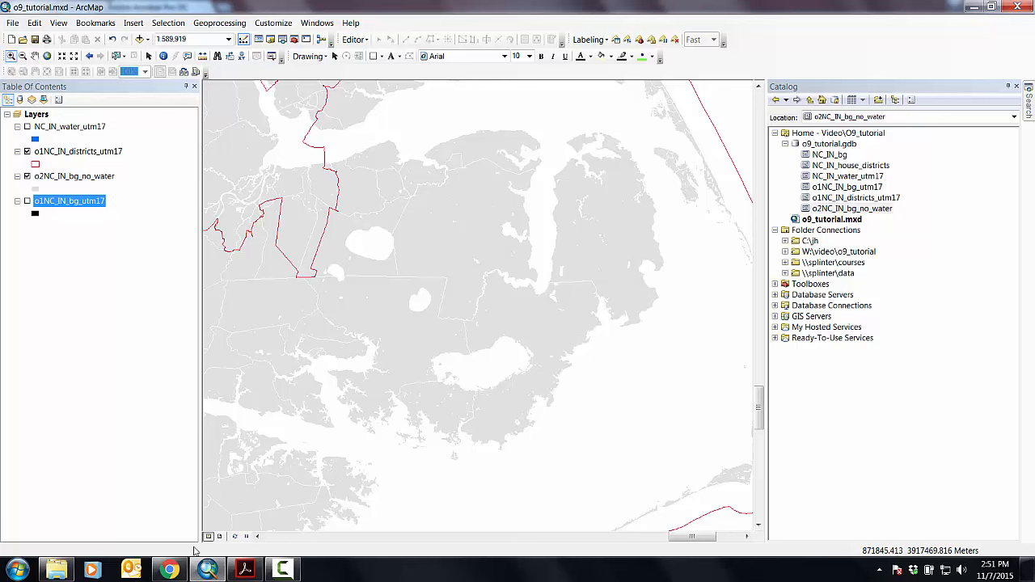
Switch from the zoomed lakes view to the workflow PDF in Adobe Acrobat
click(246, 569)
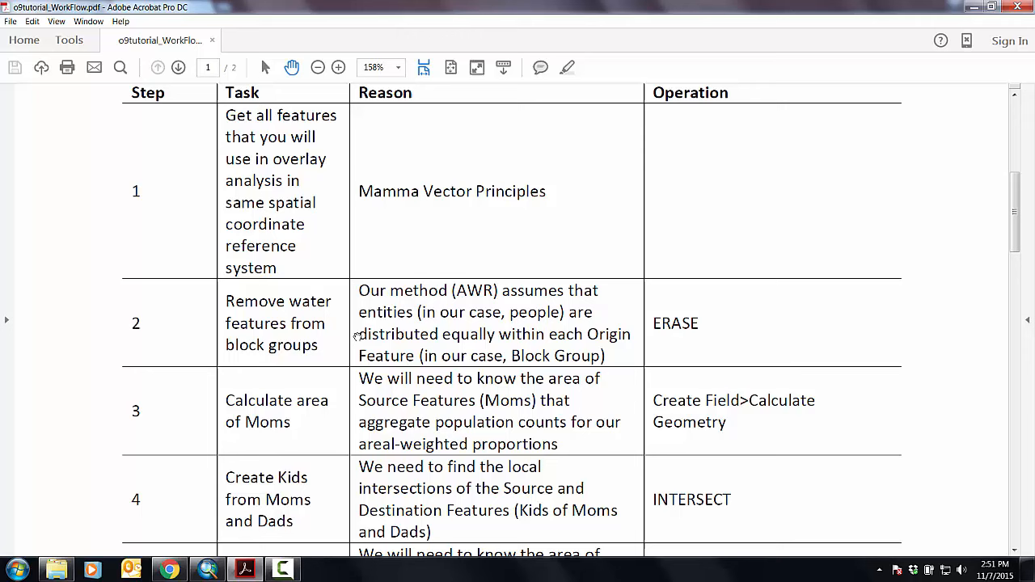
mouse_move(556, 346)
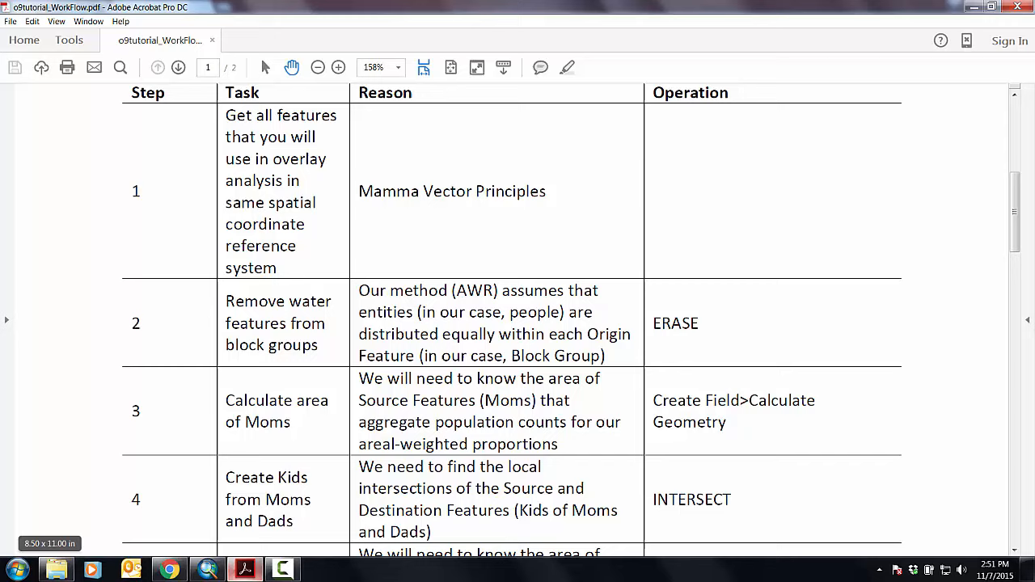
Return from the Acrobat workflow table to the ArcMap map document
click(207, 569)
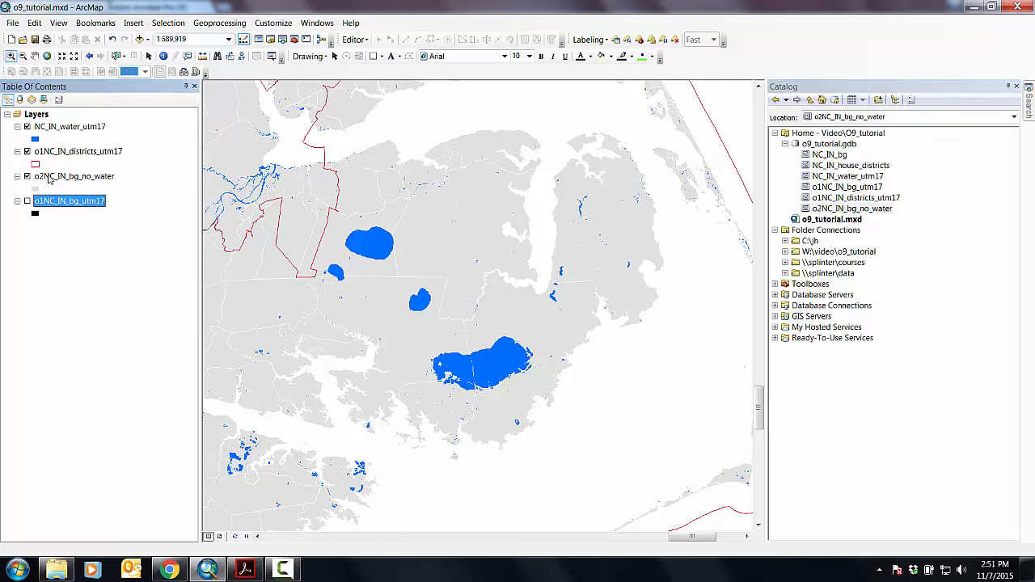
Hide NC_IN_water_utm17 and zoom to the full extent of o2NC_IN_bg_no_water
click(26, 127)
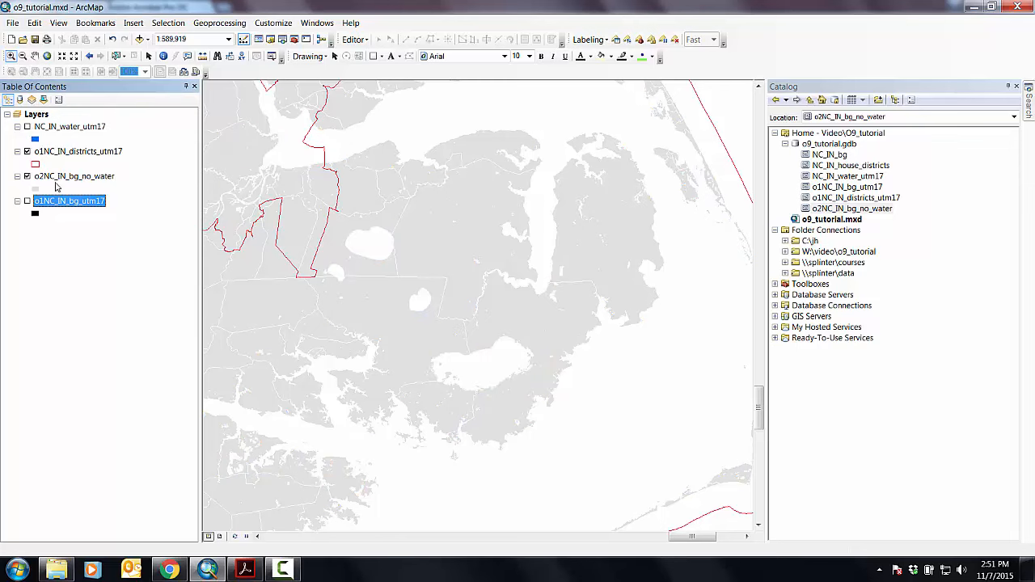
right_click(74, 174)
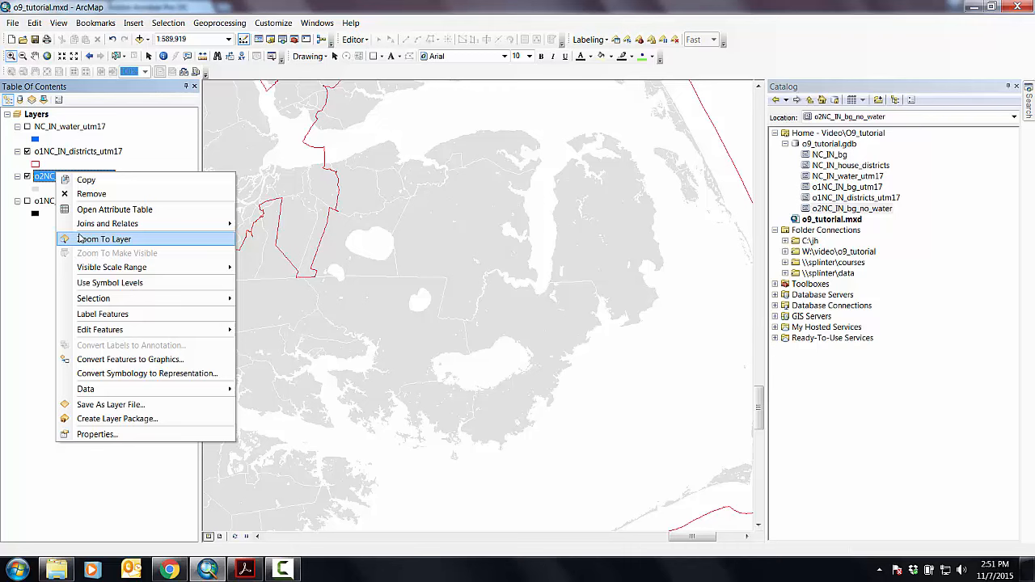
click(103, 239)
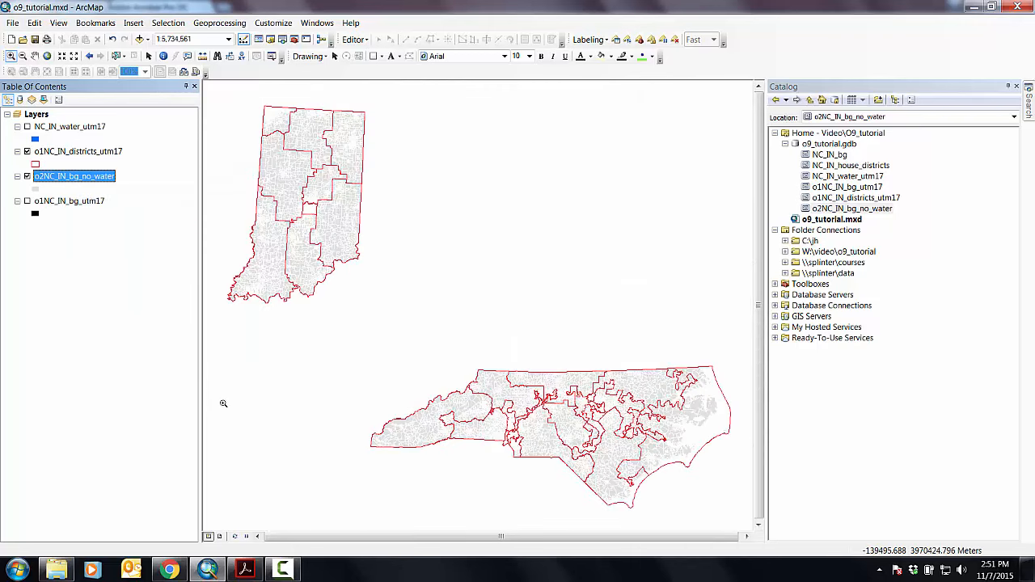